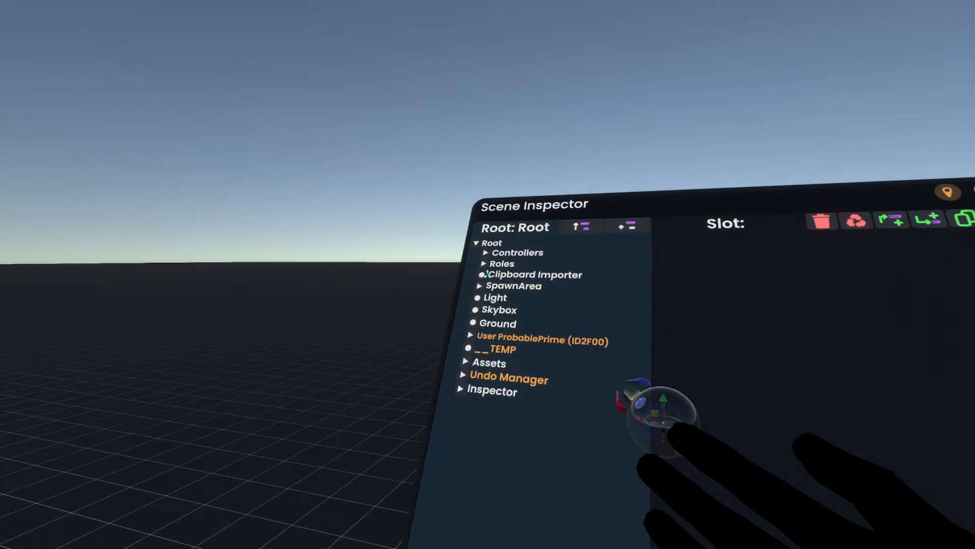
Select the slot holding the Physical Locomotion component to show its fields in the Inspector
left_click(472, 253)
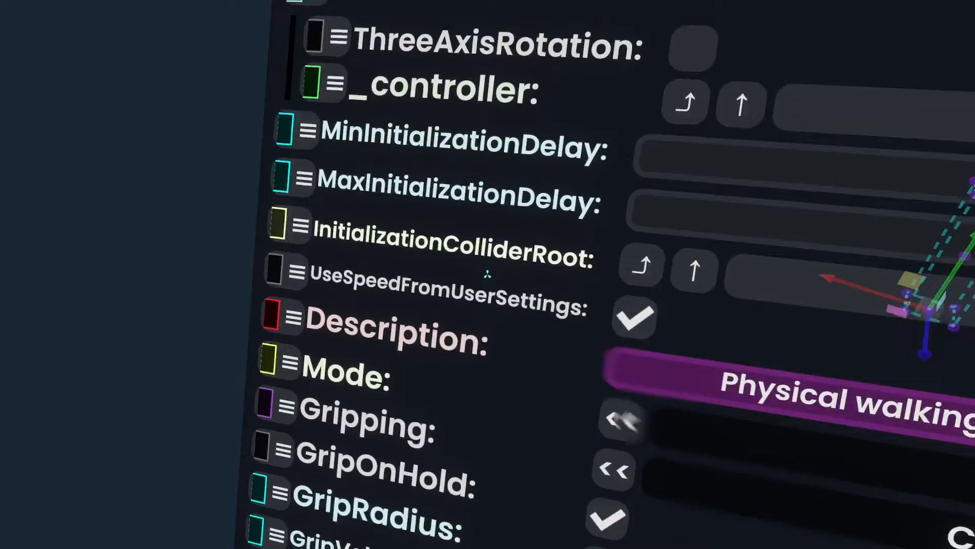
scroll("down", 3)
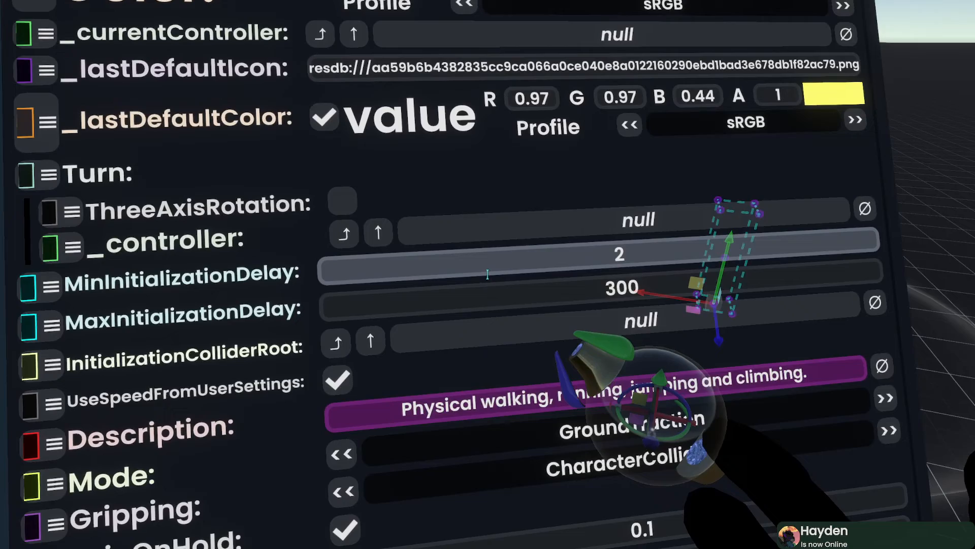
scroll("down", 3)
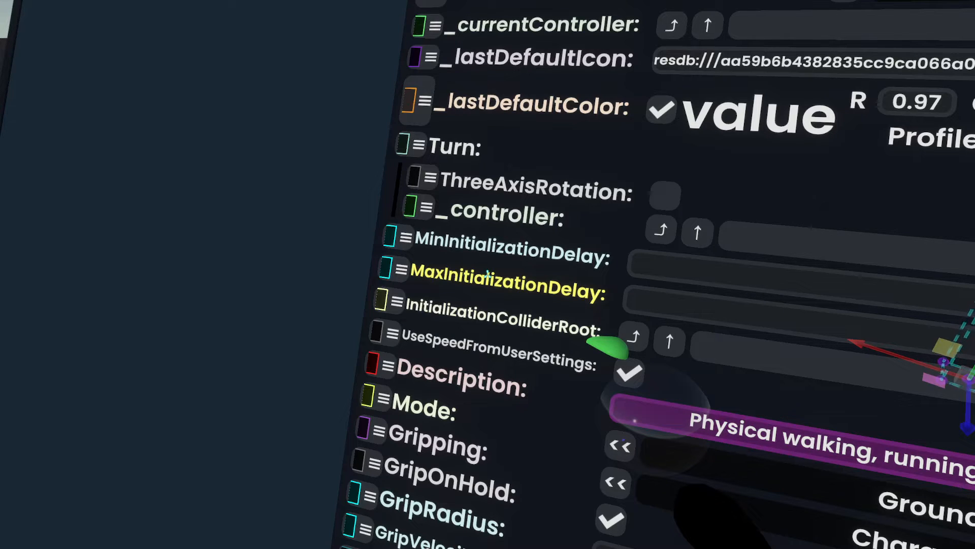
scroll("down", 3)
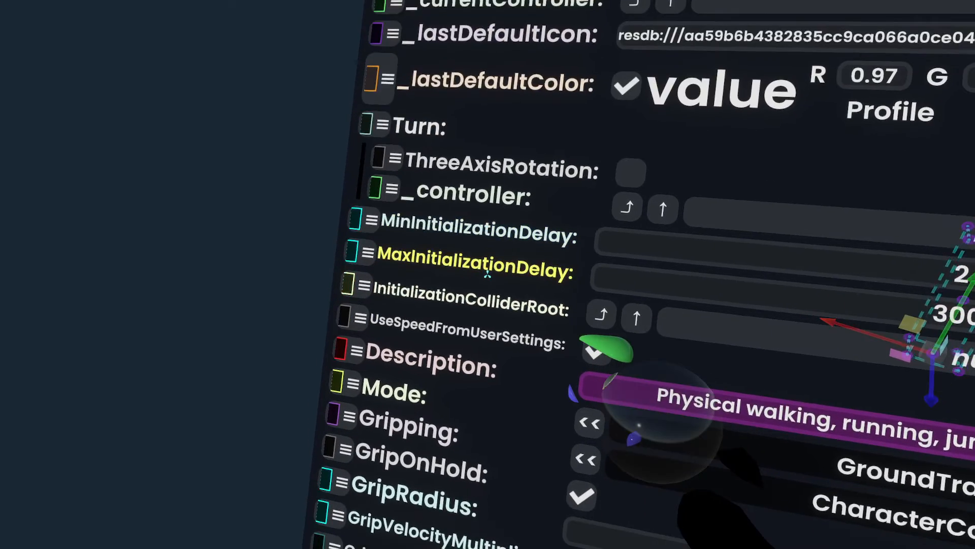
scroll("down", 3)
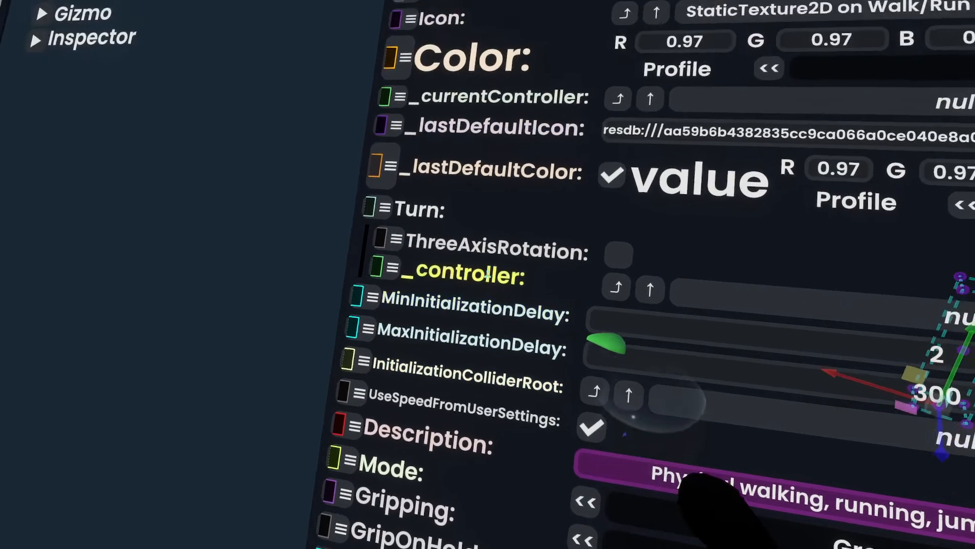
scroll("down", 3)
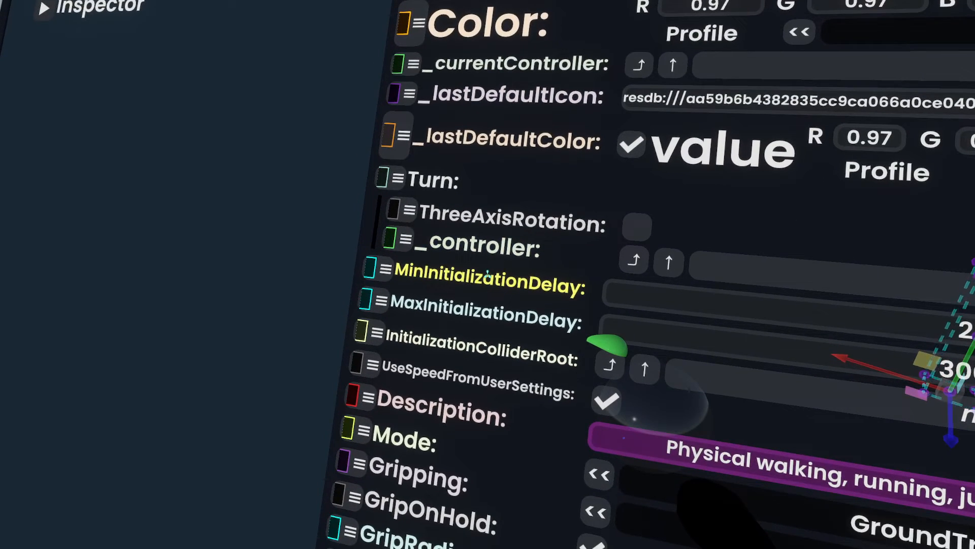
scroll("down", 3)
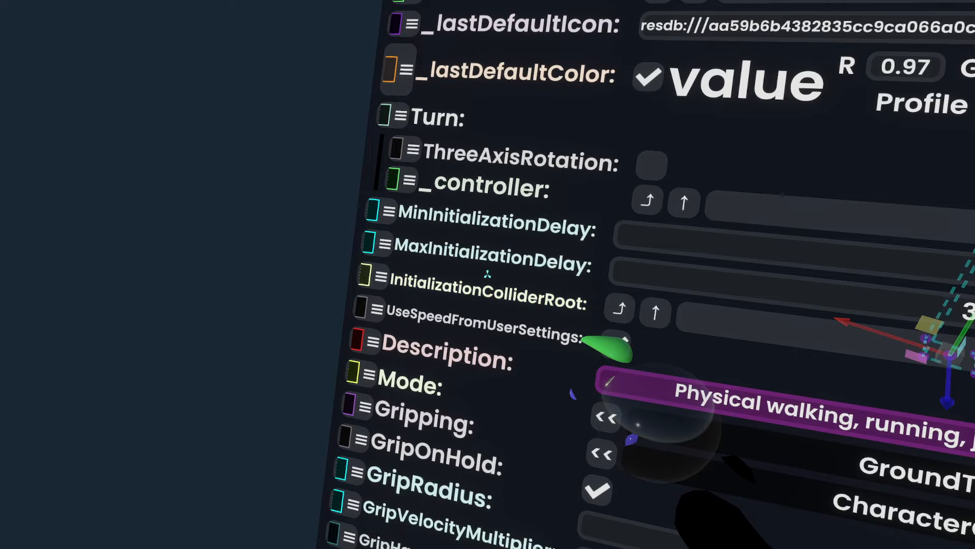